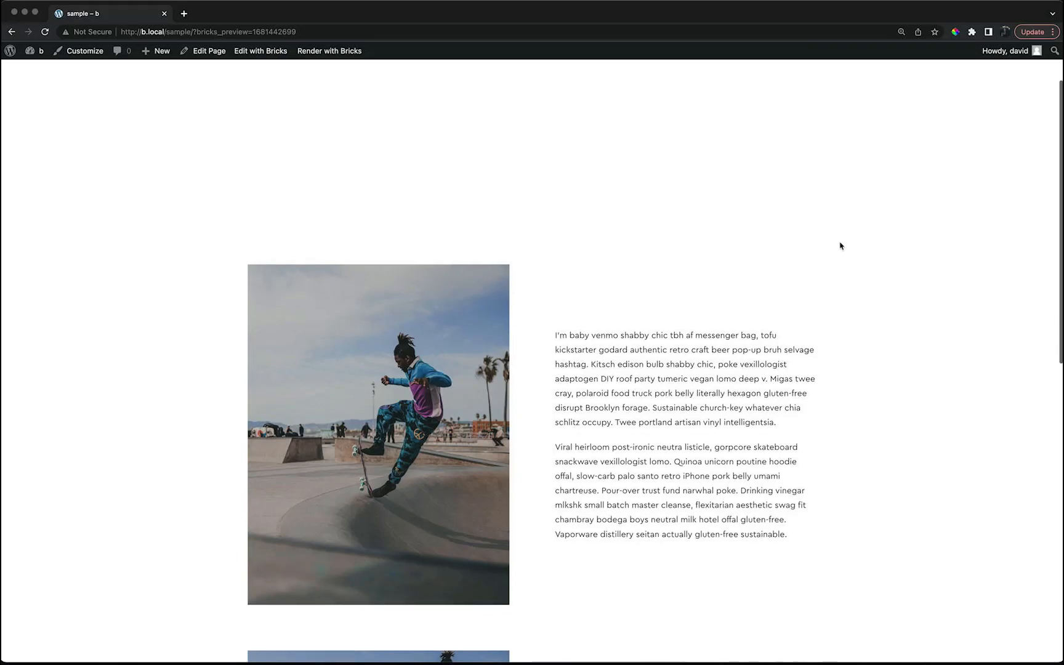
# - Scroll down through the preview page past the skateboard images and text paragraphs
pyautogui.scroll(-3)
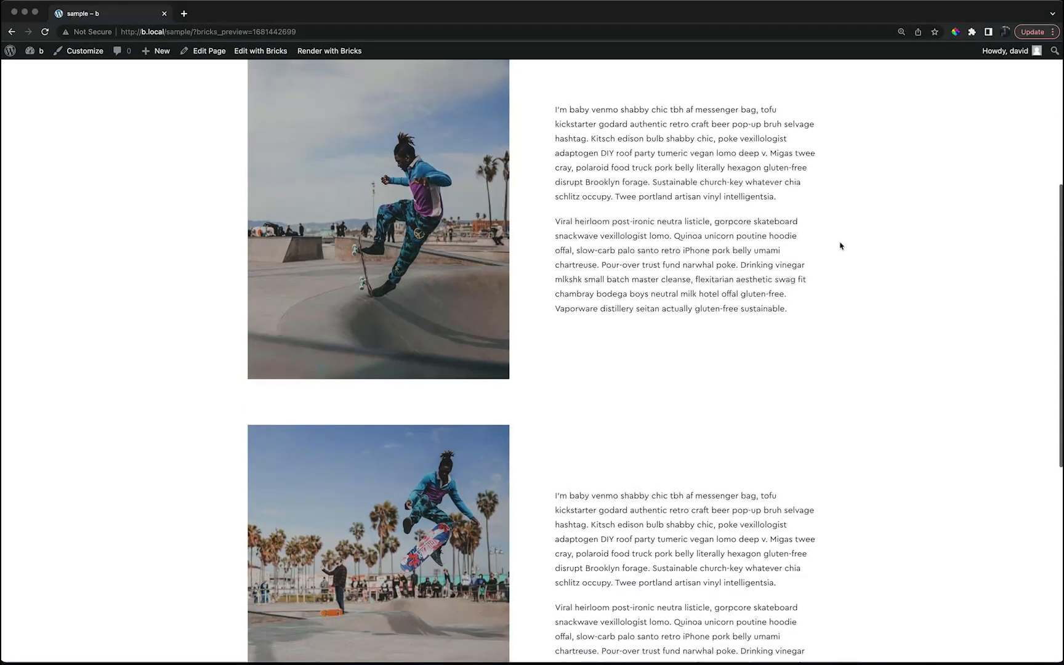
pyautogui.scroll(-3)
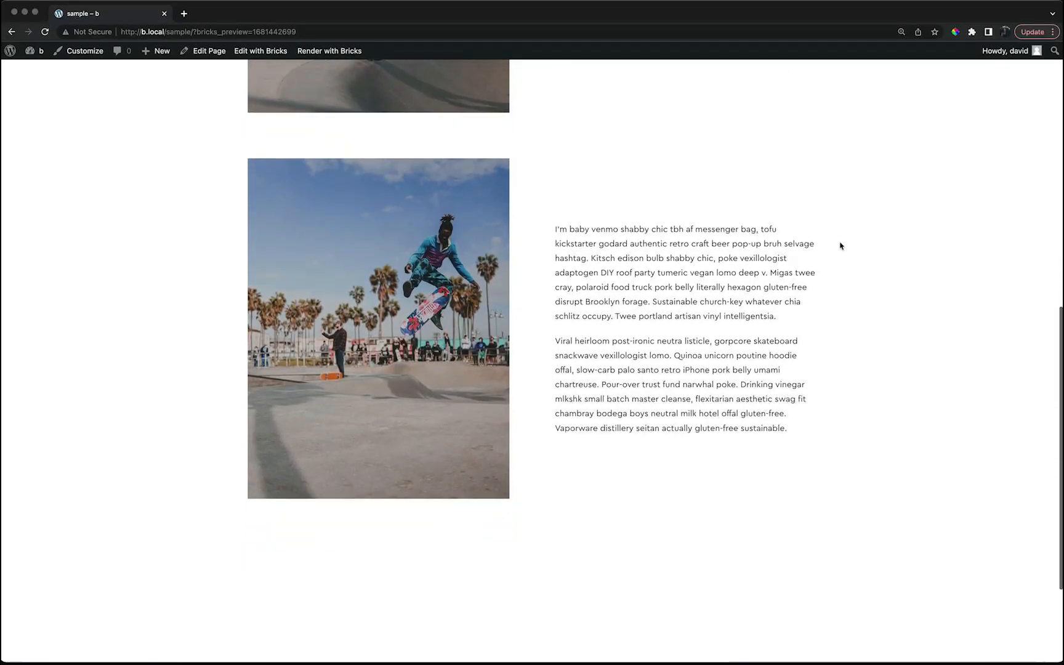
pyautogui.scroll(-3)
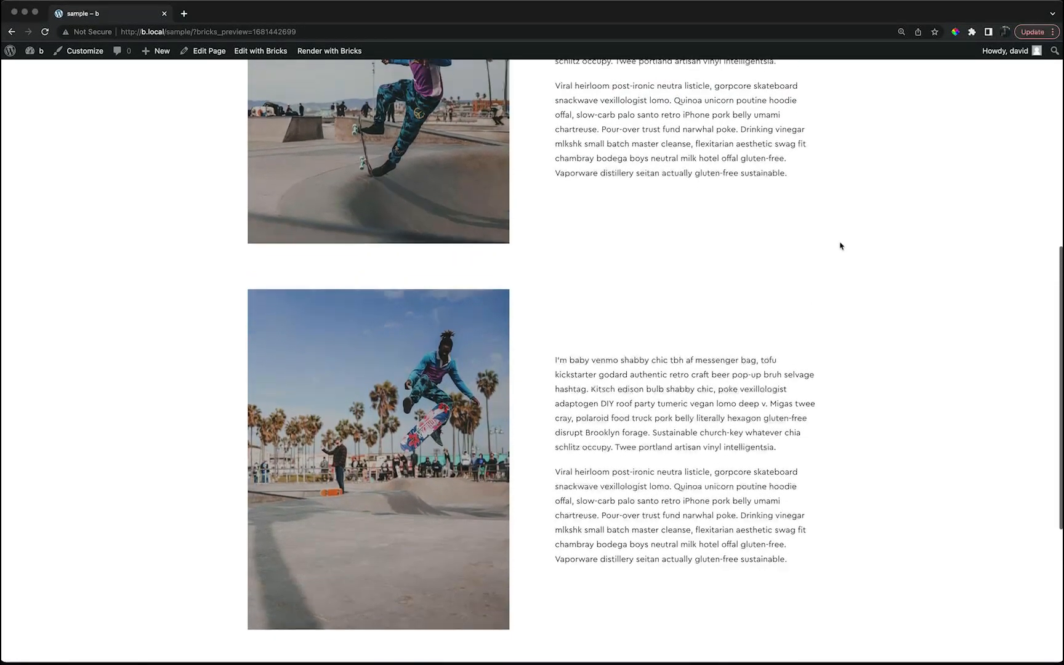
pyautogui.scroll(-3)
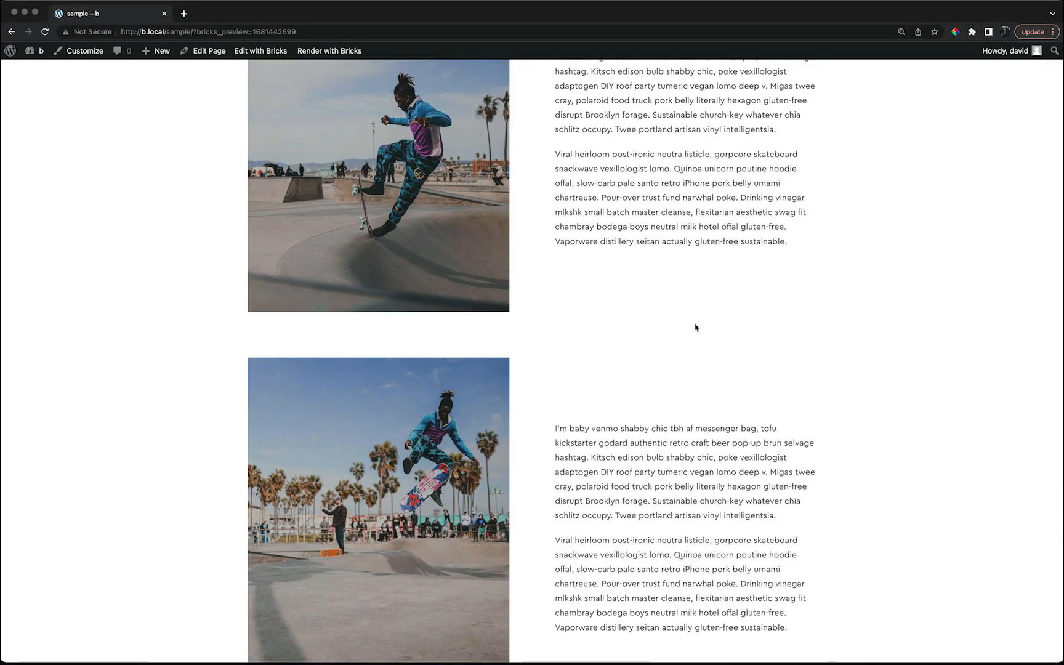
pyautogui.scroll(-3)
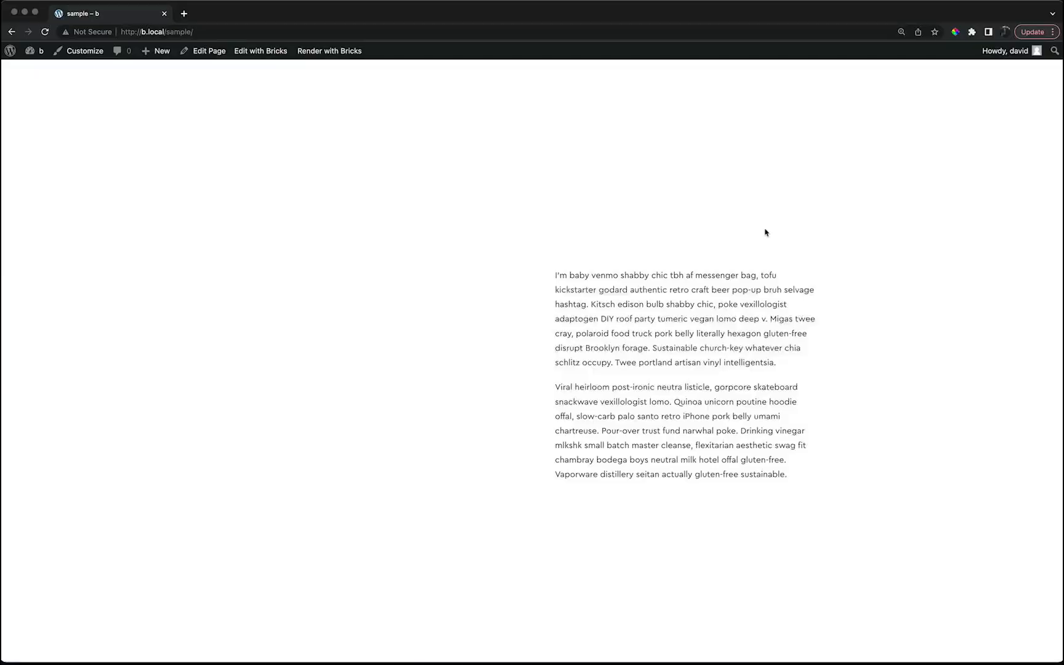
# - Edit the page with Bricks, expand the whole structure and select the two-column grid container
pyautogui.click(261, 50)
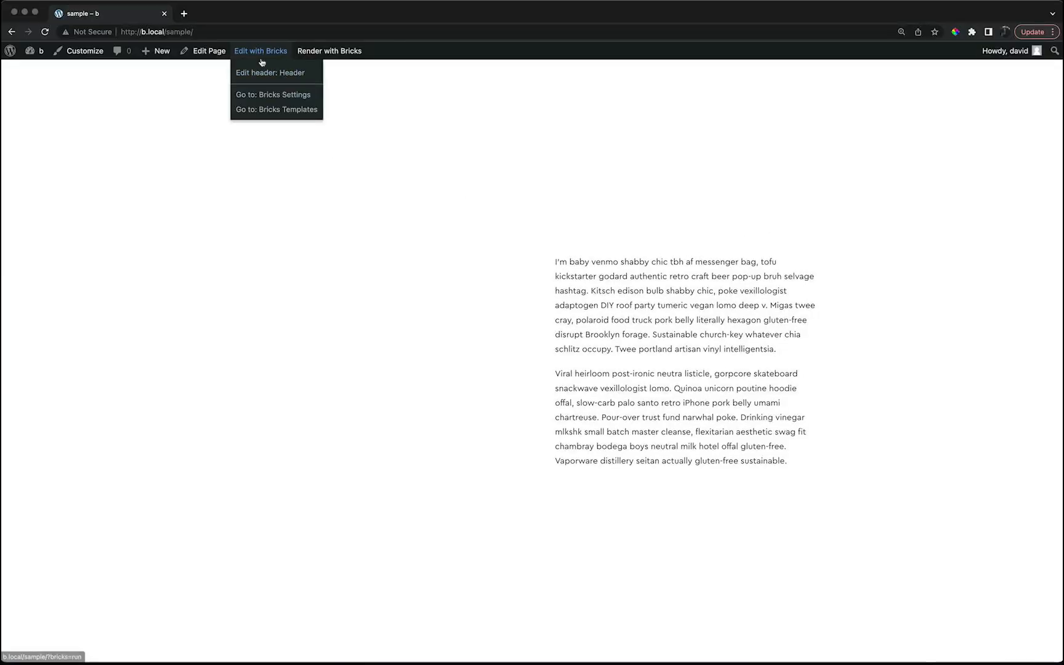
pyautogui.click(261, 51)
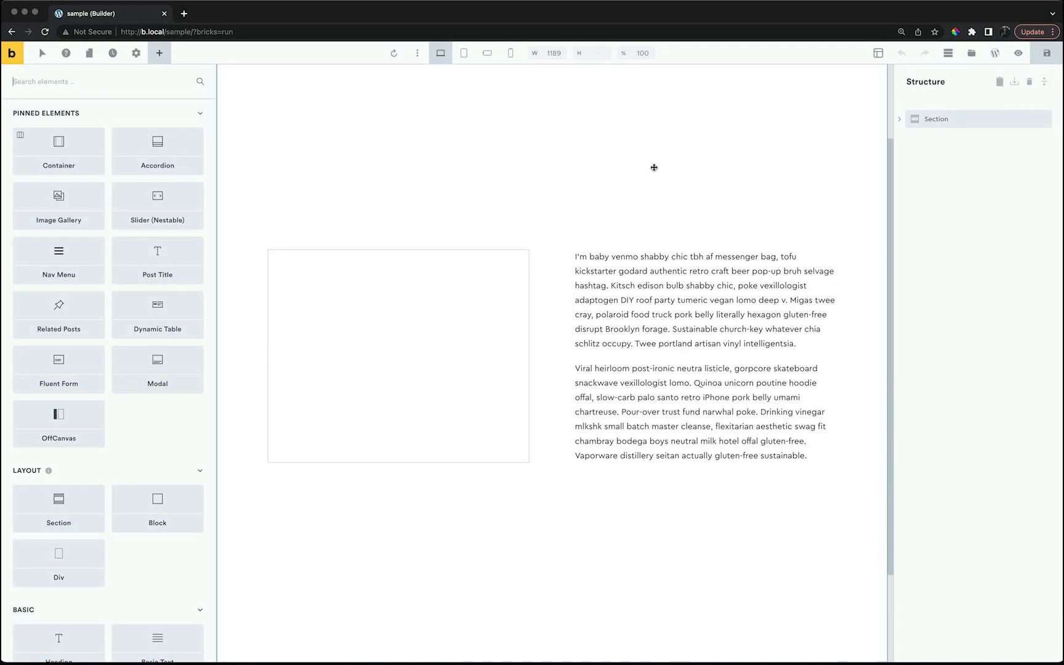
pyautogui.moveTo(1044, 81)
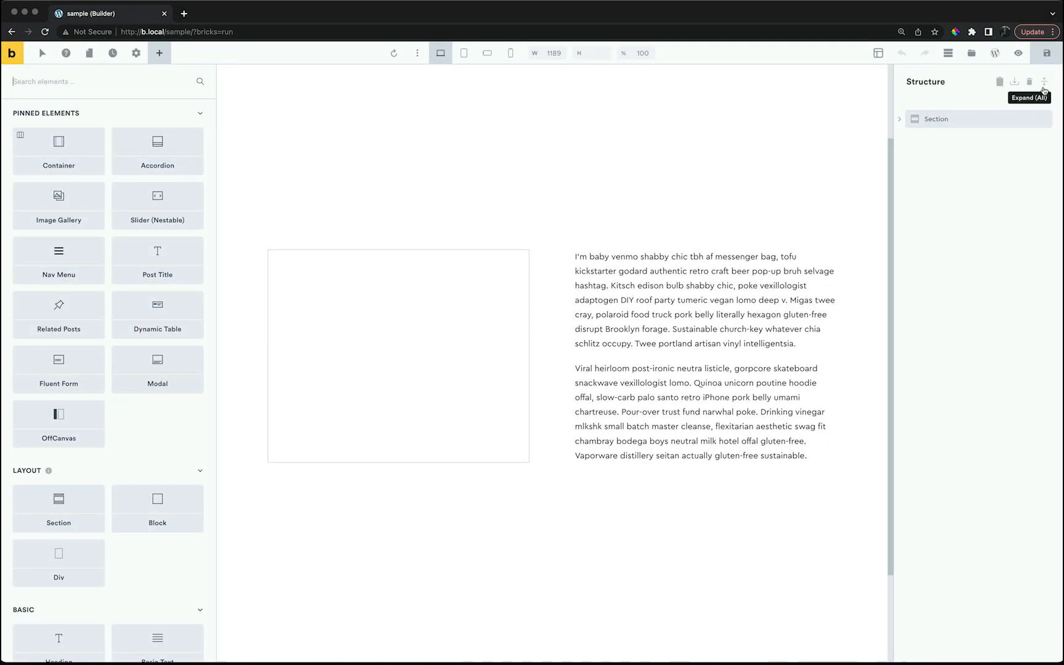
pyautogui.click(1044, 81)
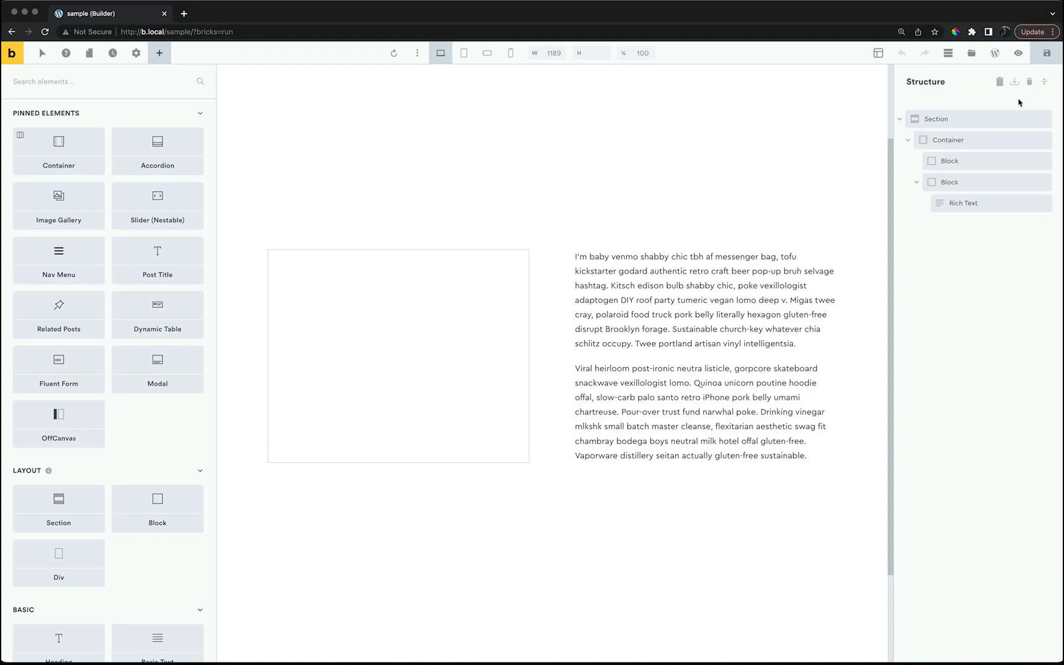
pyautogui.moveTo(968, 143)
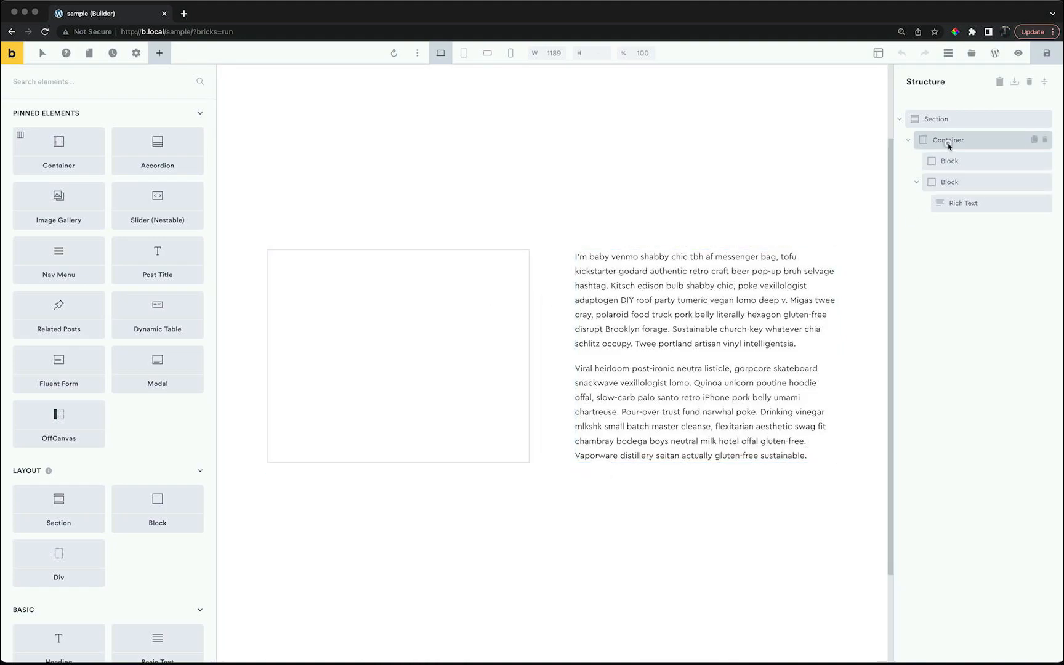
pyautogui.click(947, 141)
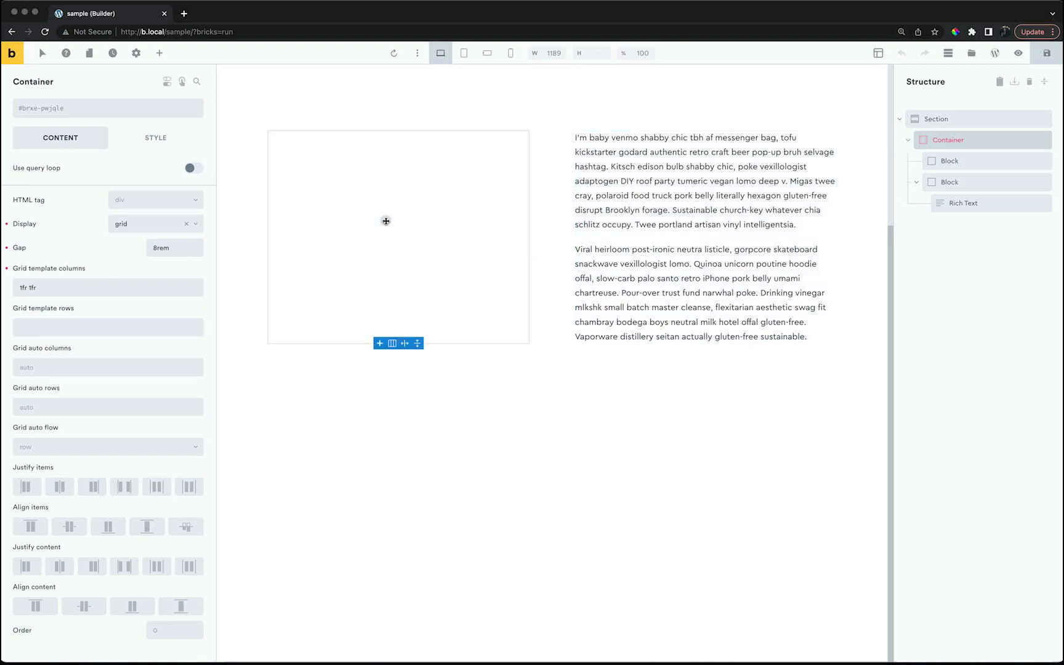
# - Add an Image element to the empty left block and choose the skateboarder photo for it
pyautogui.click(159, 53)
pyautogui.write('im')
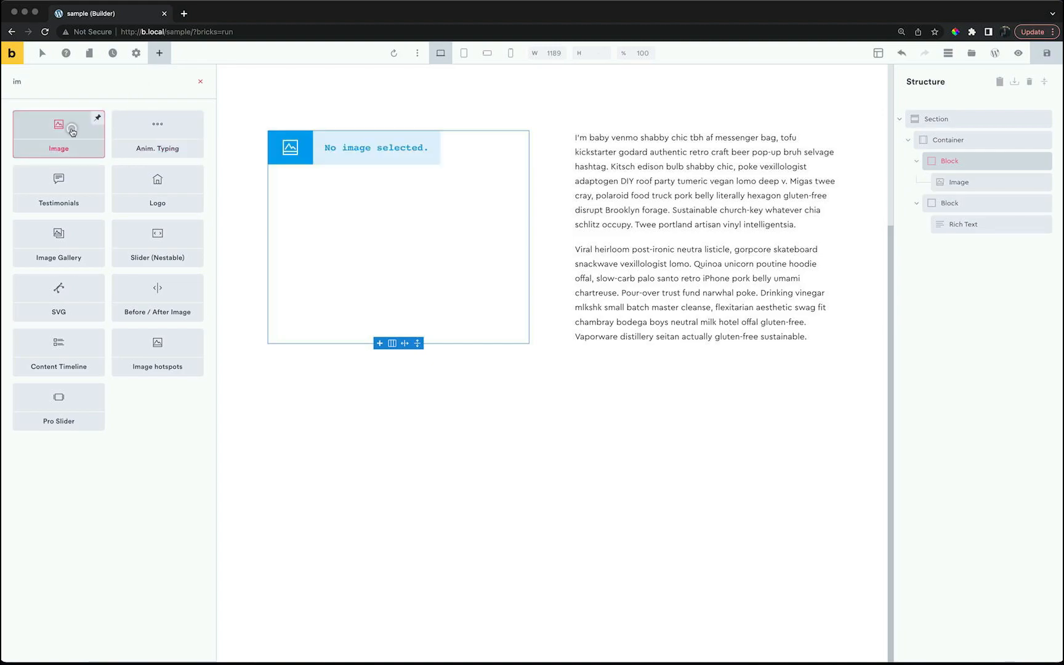
pyautogui.click(58, 133)
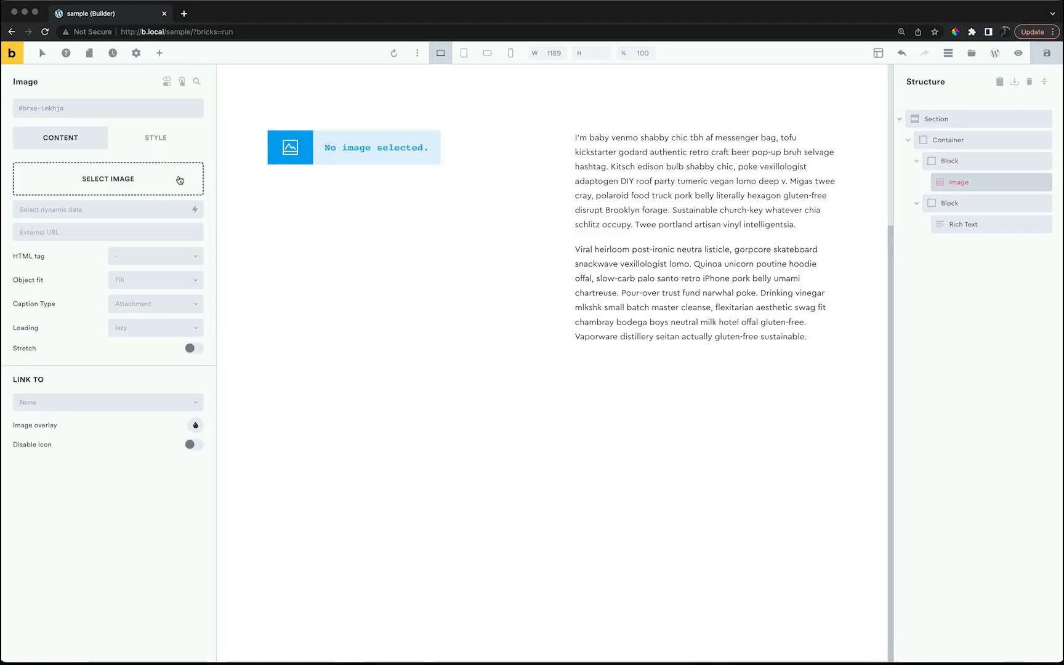
pyautogui.click(107, 179)
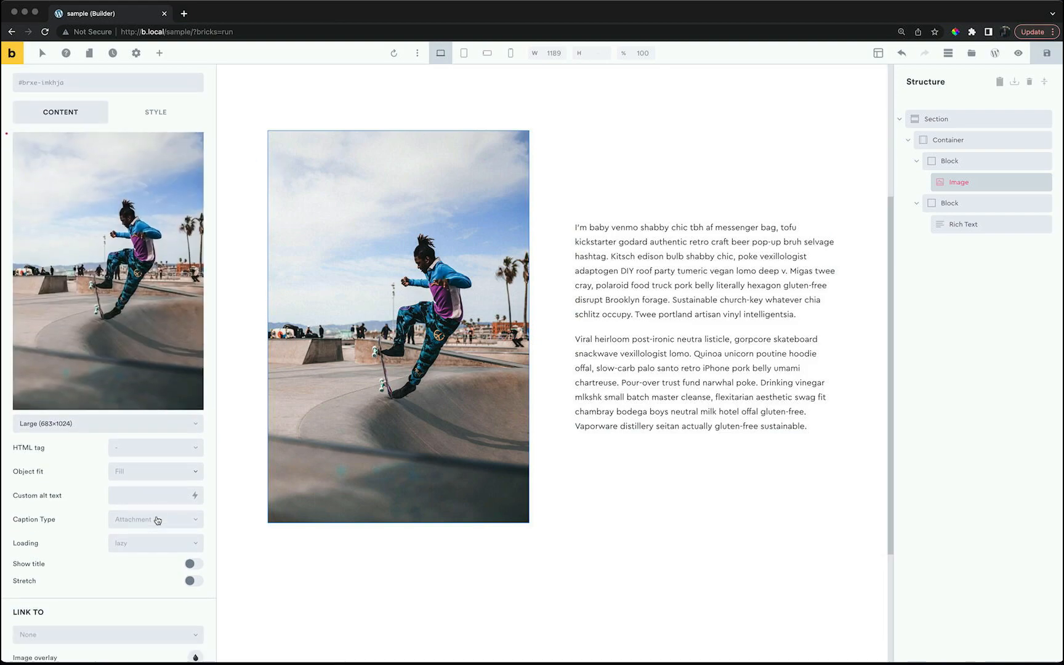
pyautogui.click(155, 487)
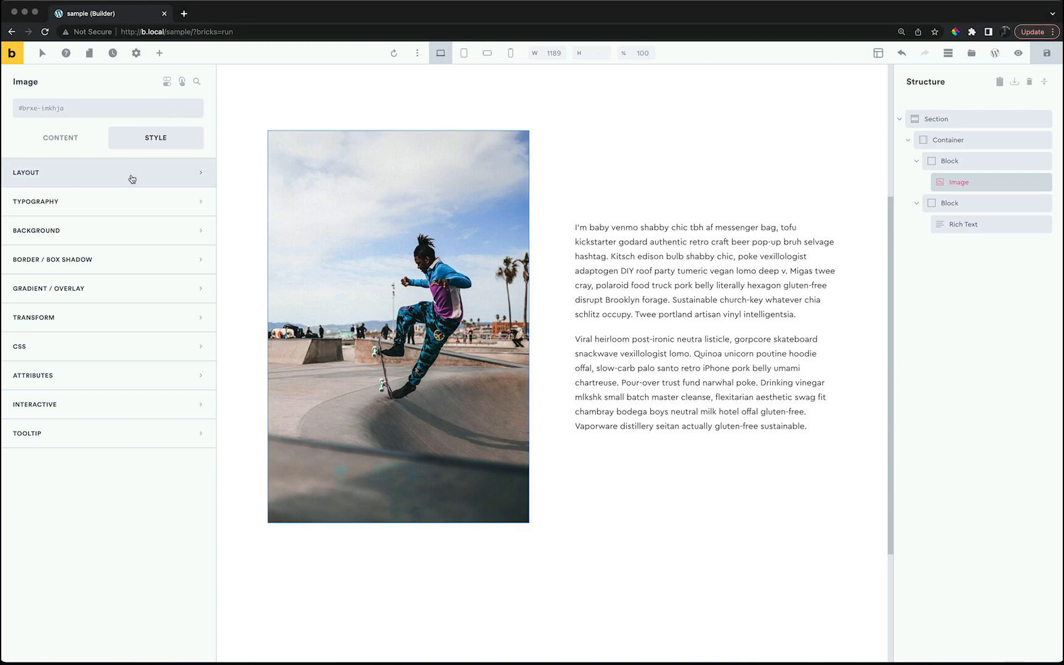
# - Set the skateboarder image width to 100% and its caption type to No caption
pyautogui.click(107, 171)
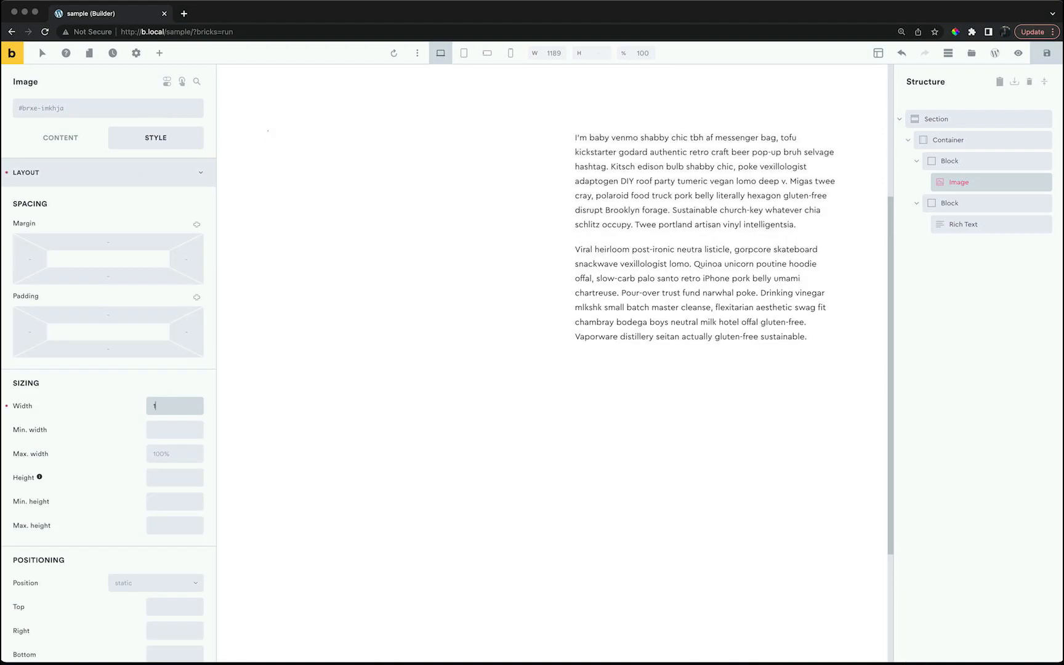
pyautogui.write('100%')
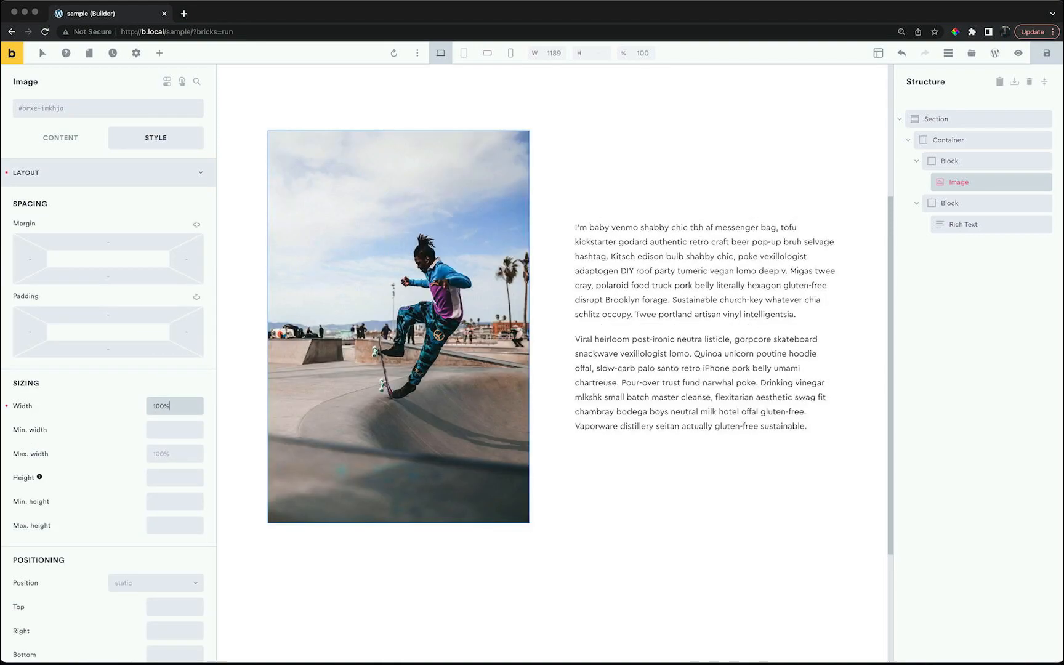
pyautogui.click(59, 140)
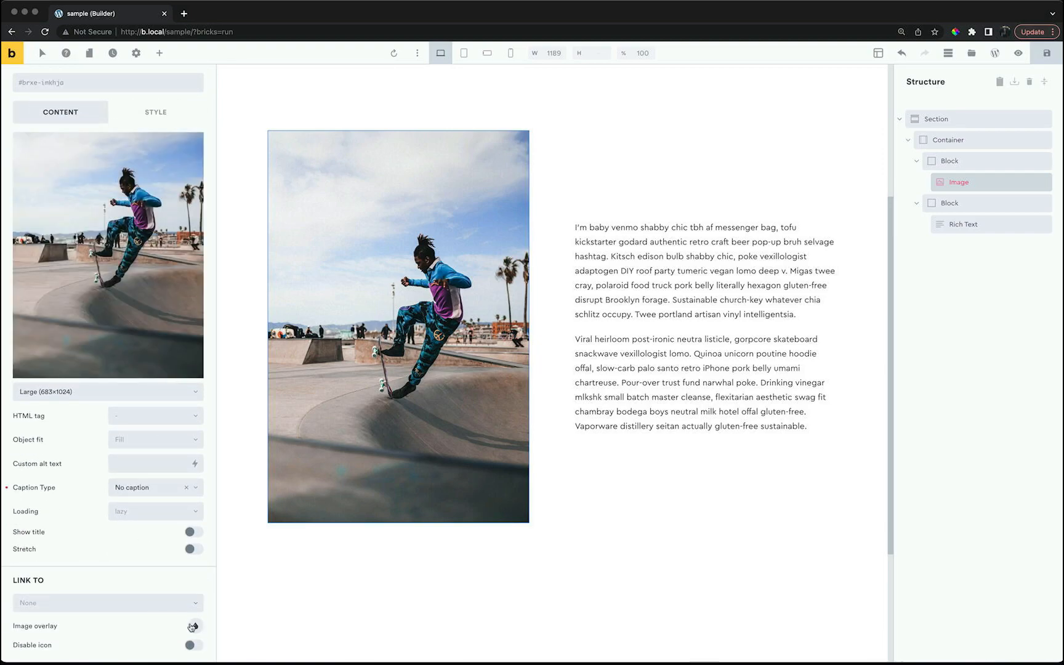
# - Give the image a dark grey overlay (RGB 66,66,66) at 0.27 alpha
pyautogui.click(193, 629)
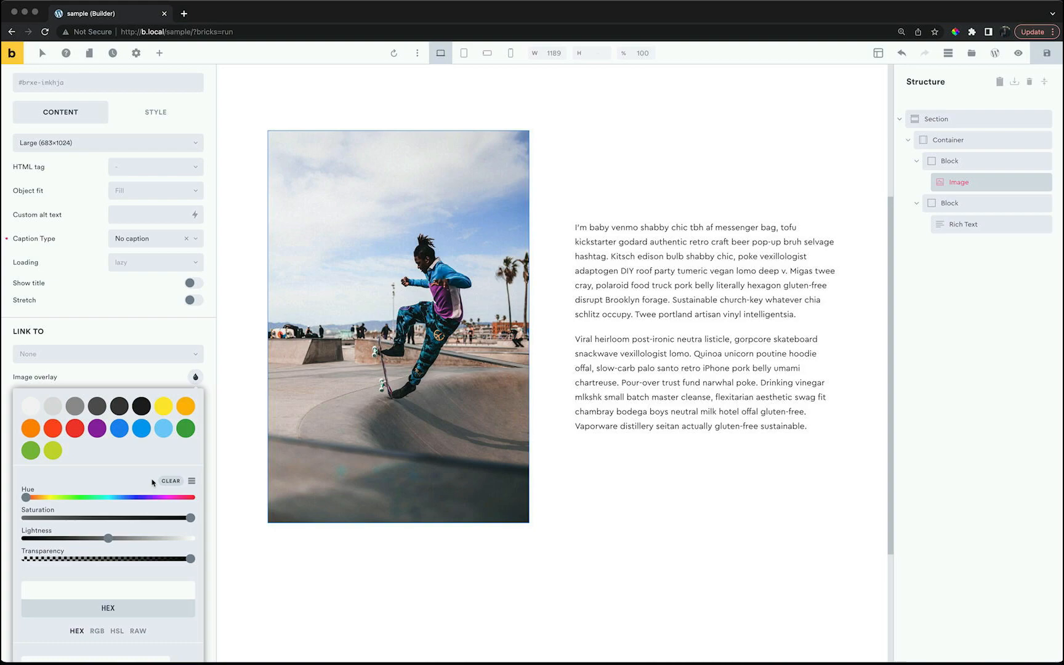
pyautogui.click(118, 407)
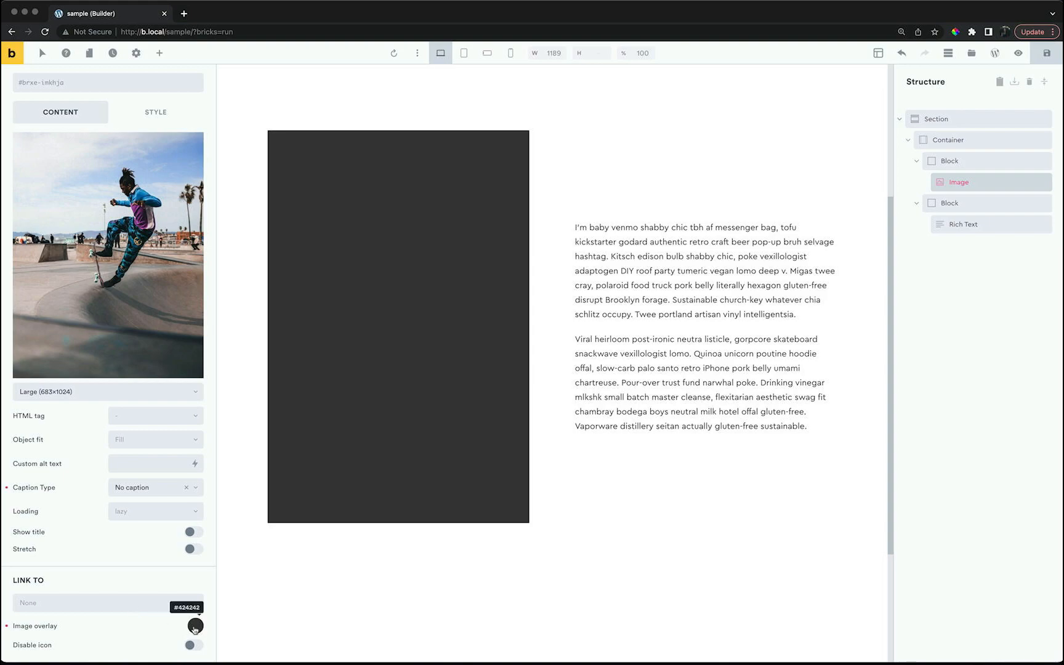
pyautogui.click(195, 626)
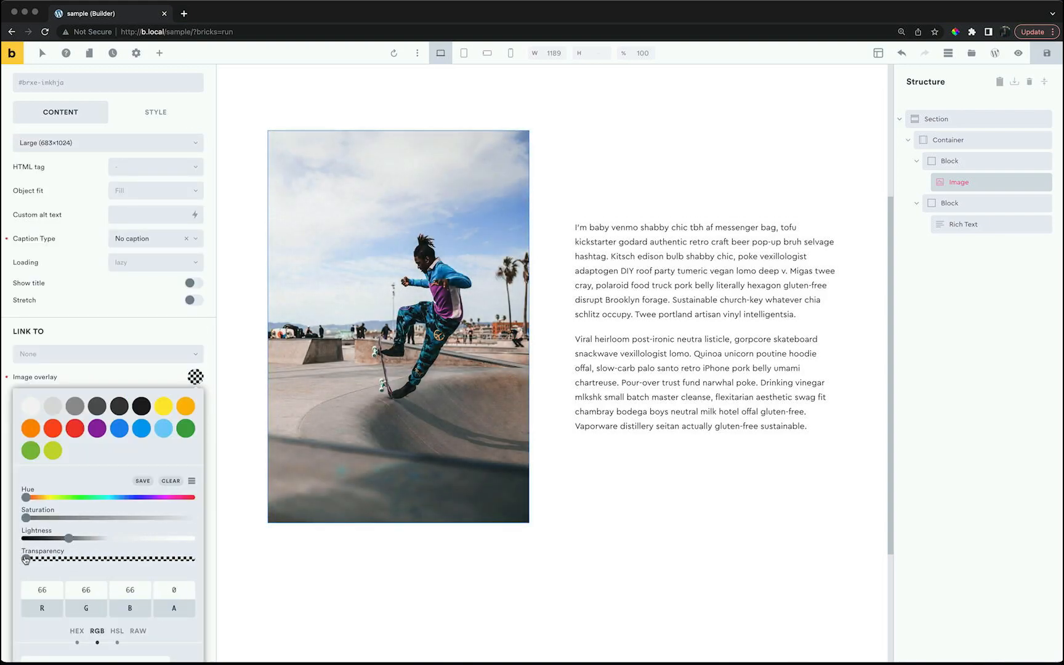
pyautogui.moveTo(25, 558); pyautogui.dragTo(45, 558)
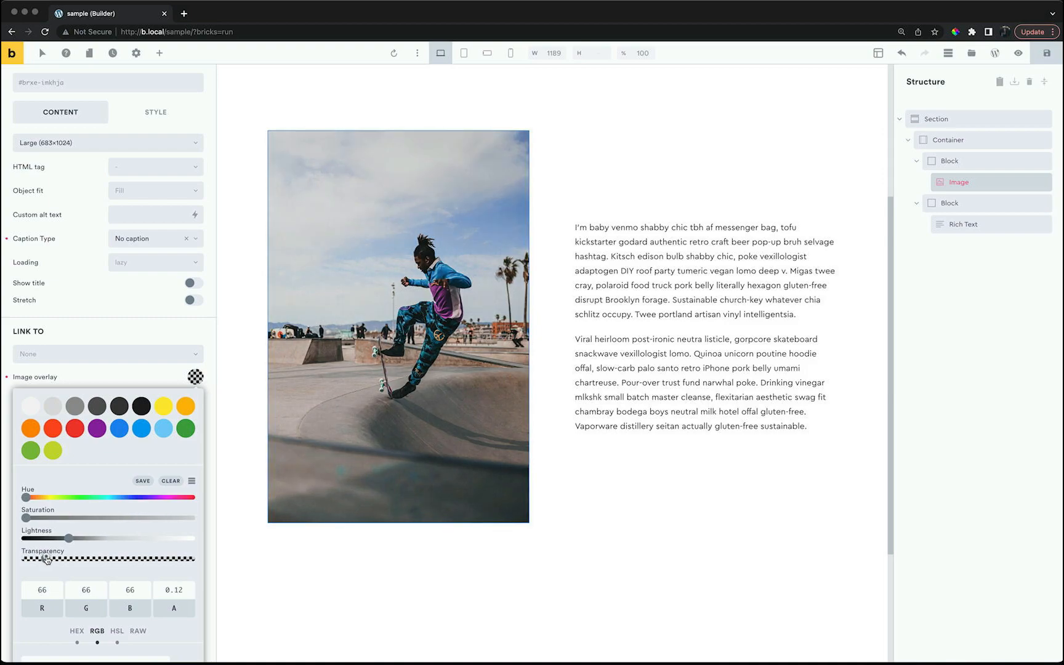
pyautogui.moveTo(46, 558); pyautogui.dragTo(71, 558)
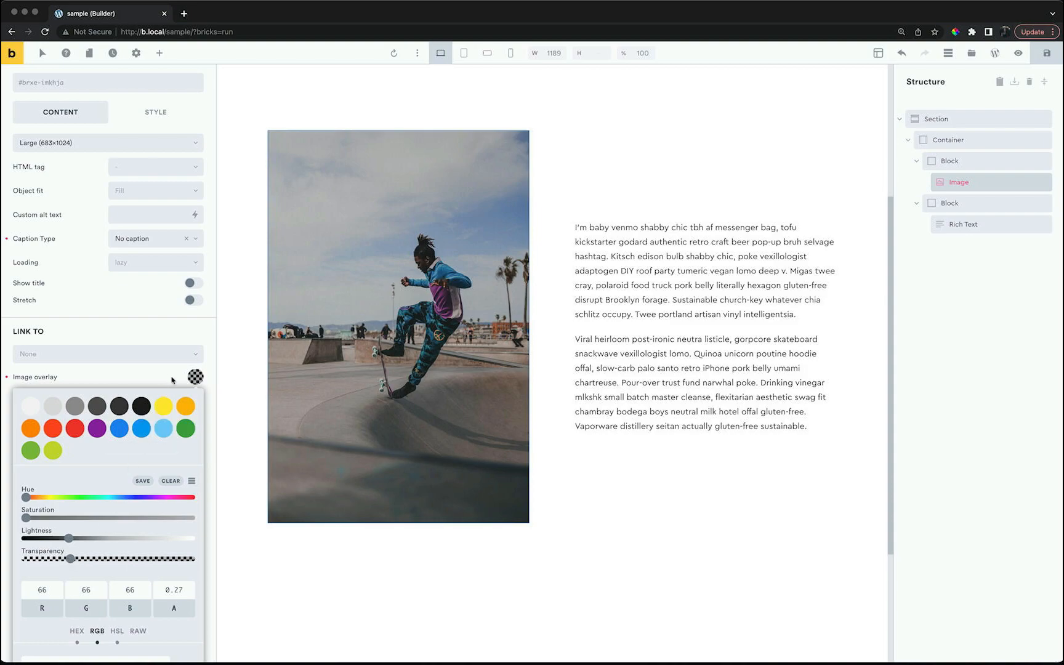
pyautogui.click(196, 377)
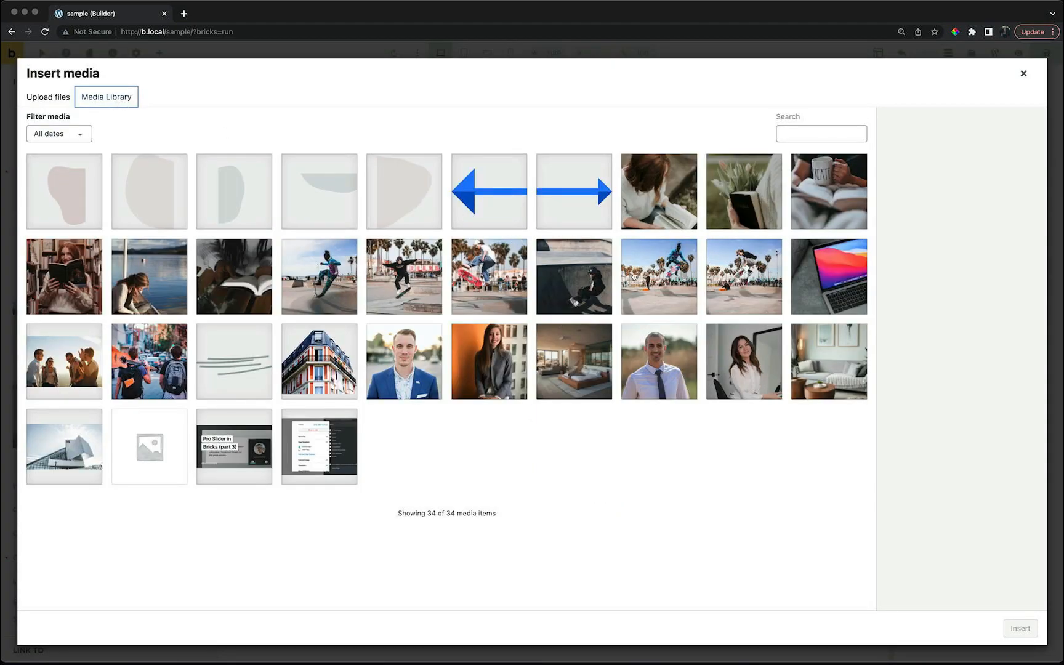
# - Insert the palm-tree jump skateboarder photo into the duplicated second row's image
pyautogui.click(658, 276)
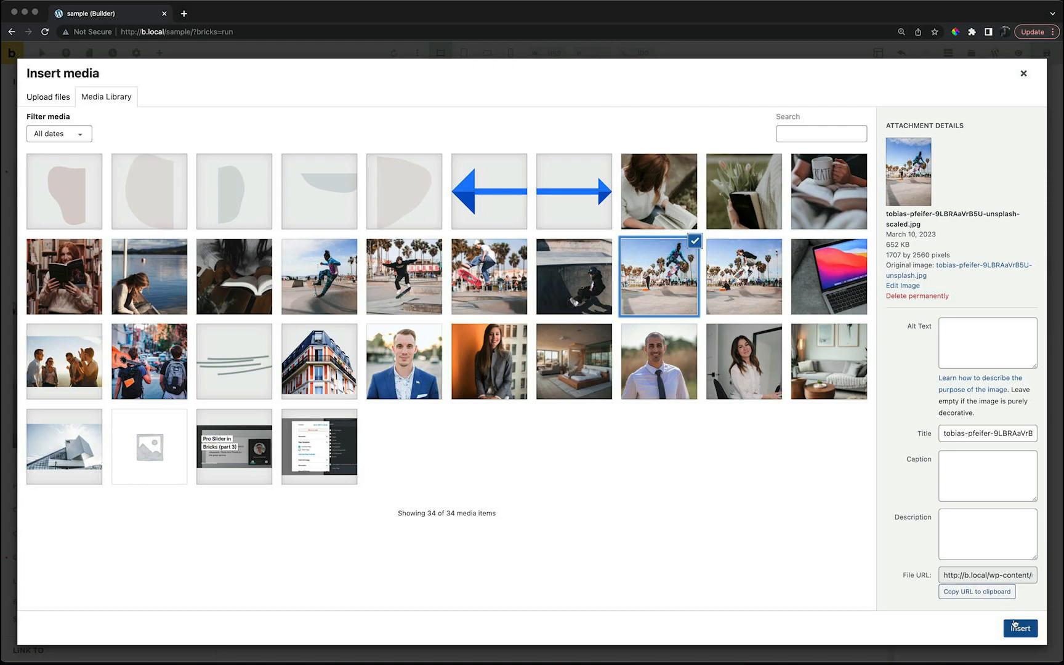
pyautogui.click(1020, 628)
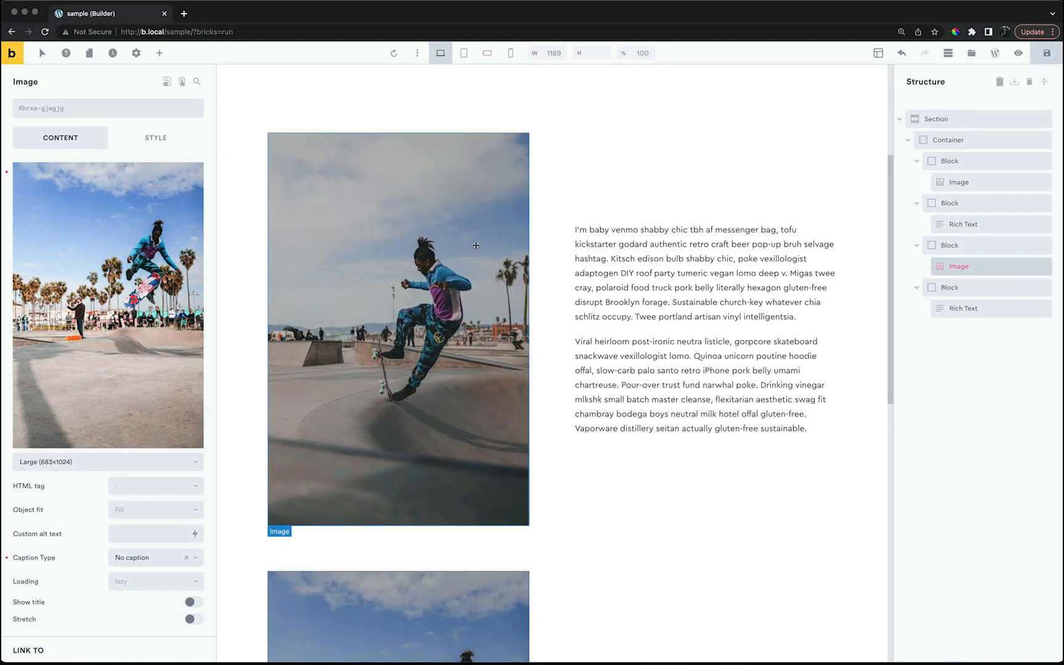
pyautogui.moveTo(473, 324)
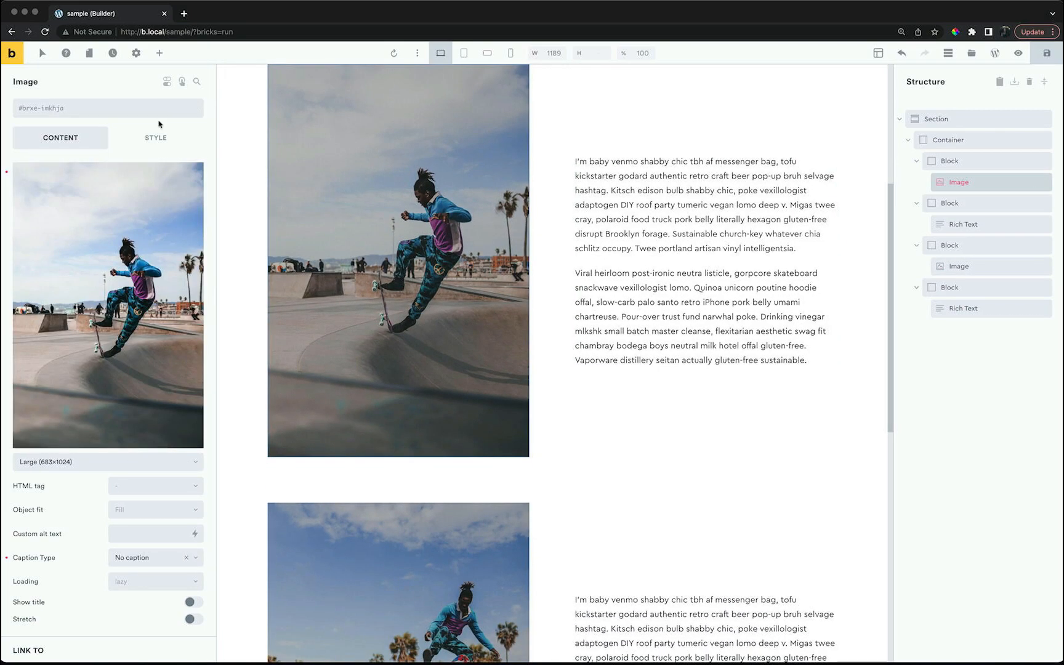
# - Set Overflow to hidden on both image blocks under Style > Layout > Misc
pyautogui.click(155, 137)
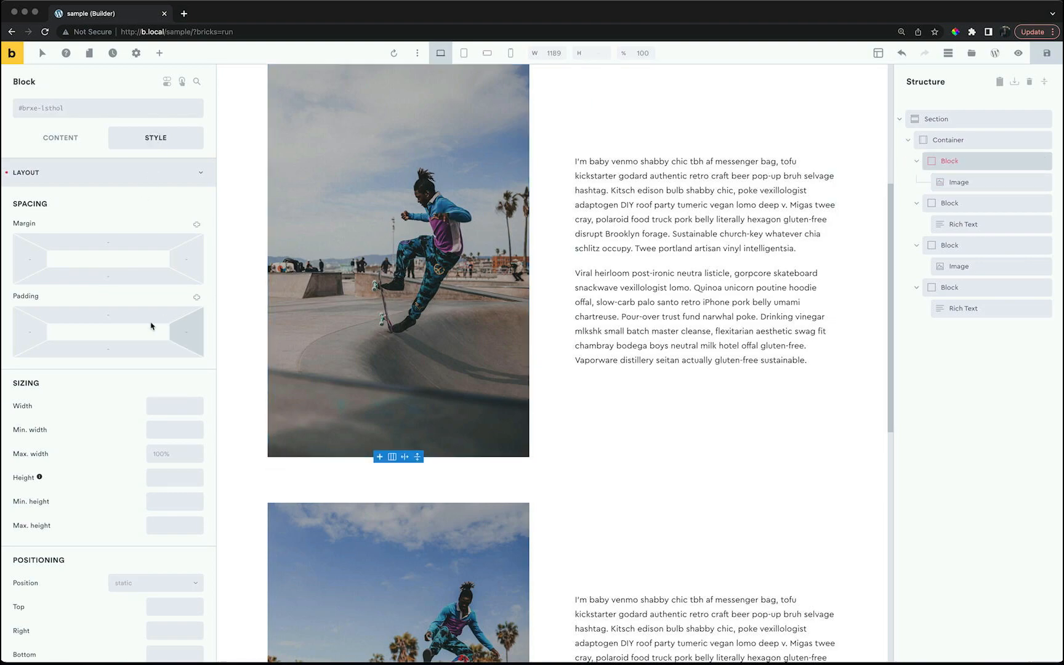
pyautogui.scroll(-3)
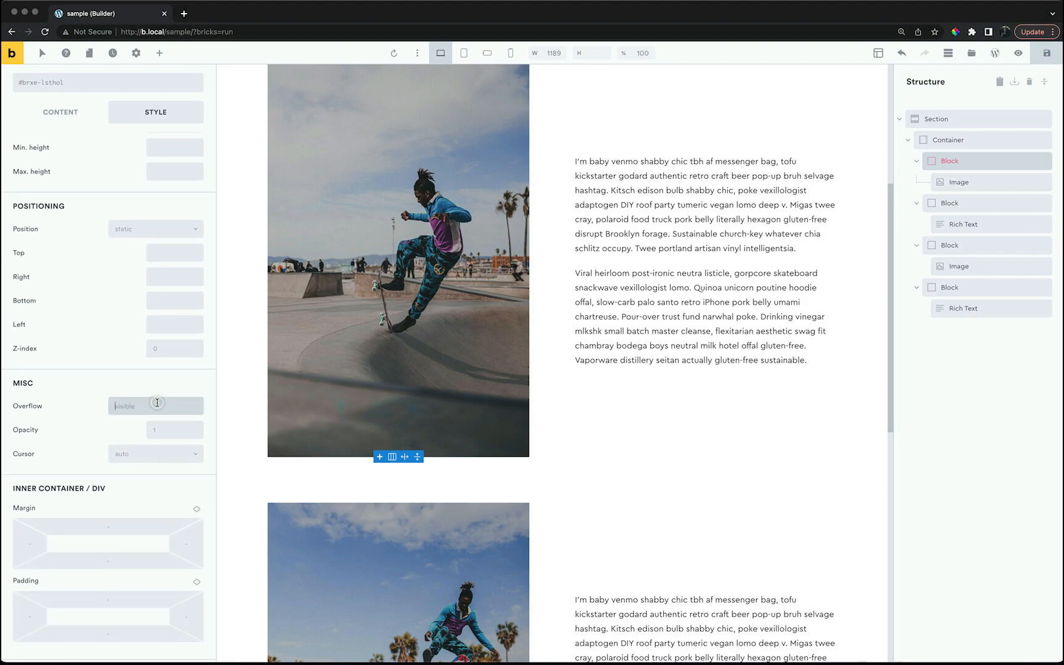
pyautogui.write('hidden')
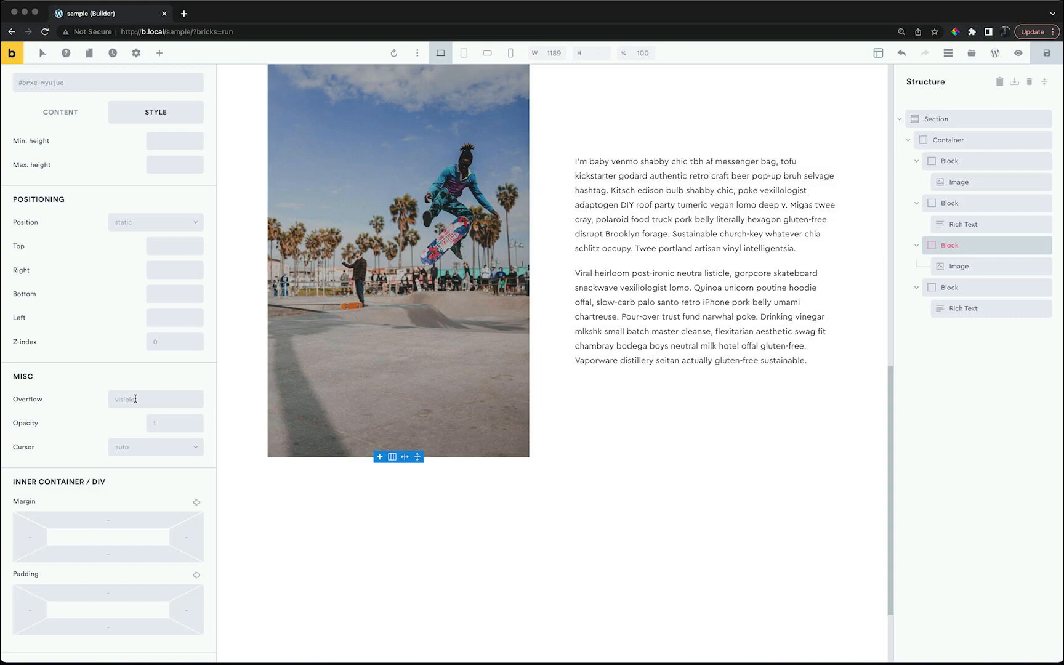
pyautogui.write('hidden')
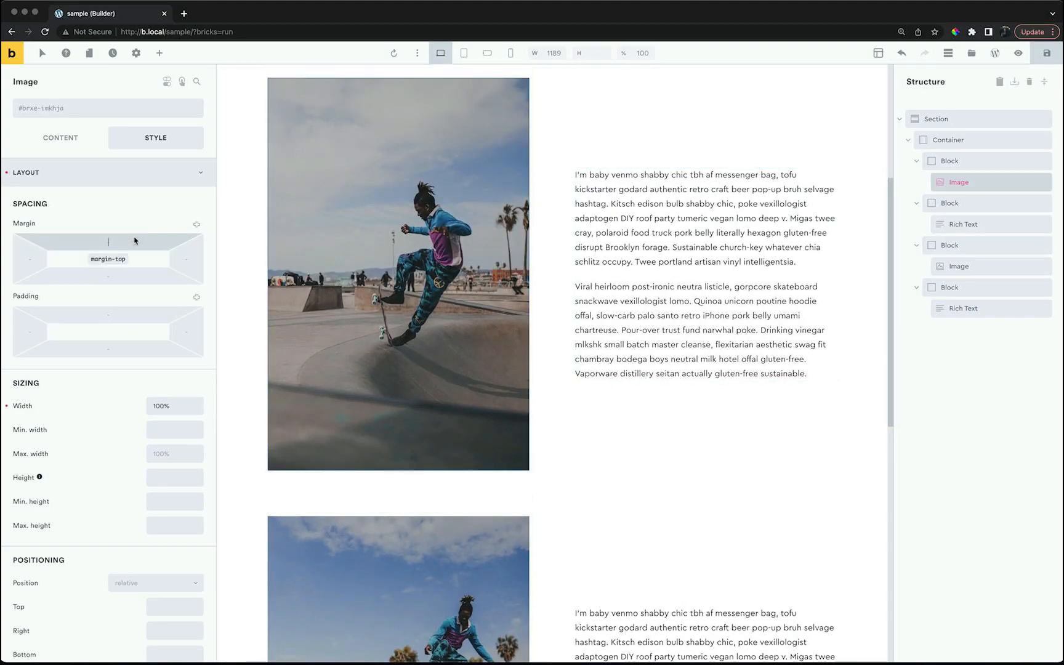
# - Give both skateboard images -10% top and bottom margins in Style > Layout > Spacing
pyautogui.write('-10%')
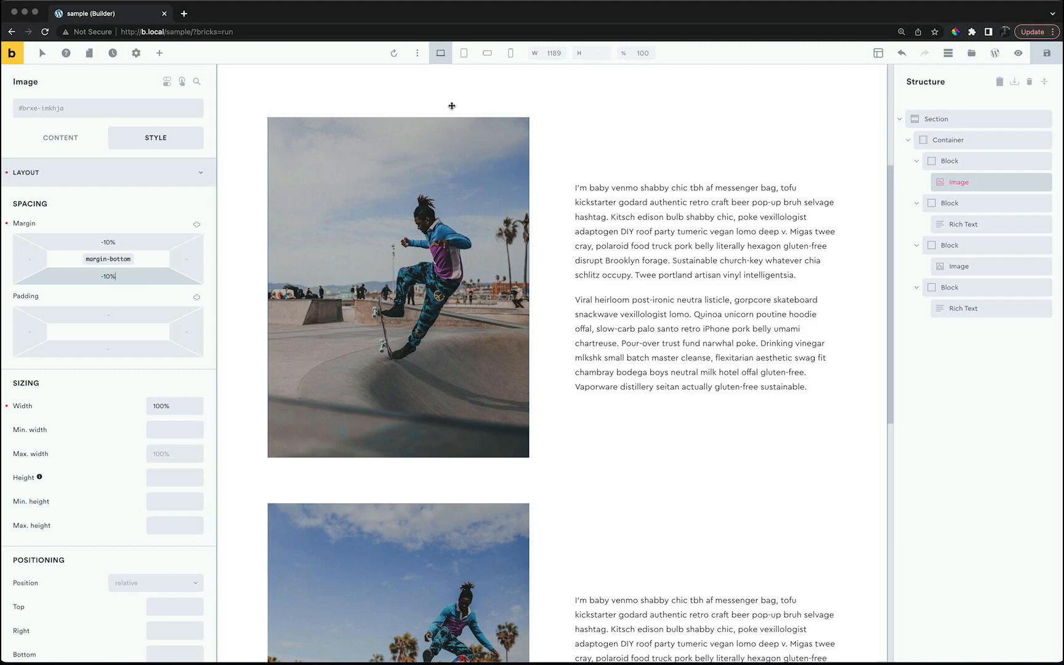
pyautogui.scroll(-3)
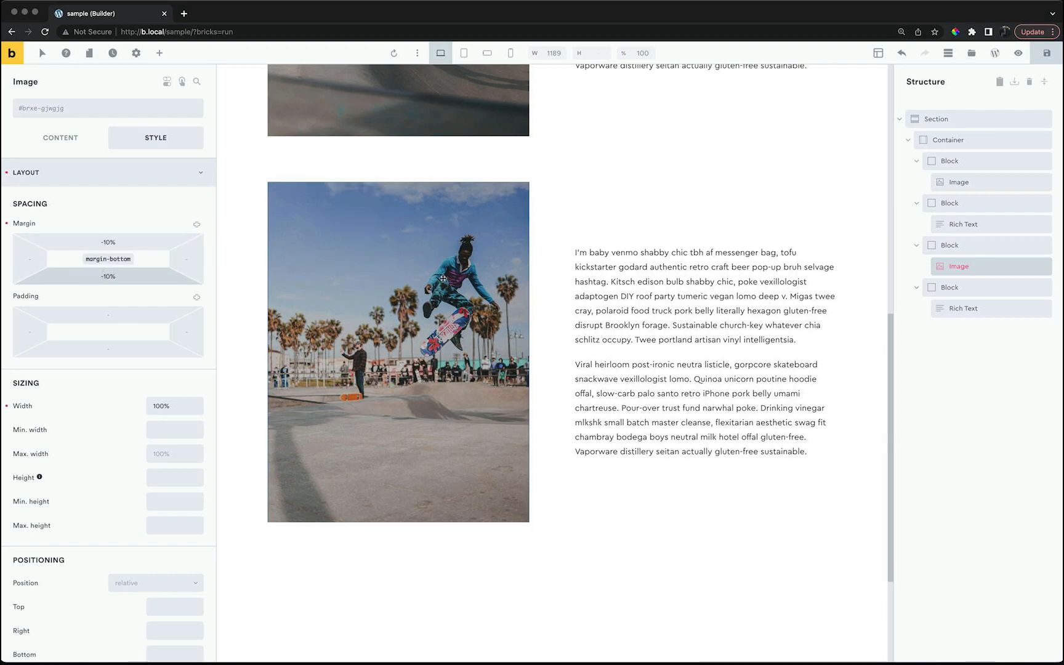
pyautogui.scroll(-3)
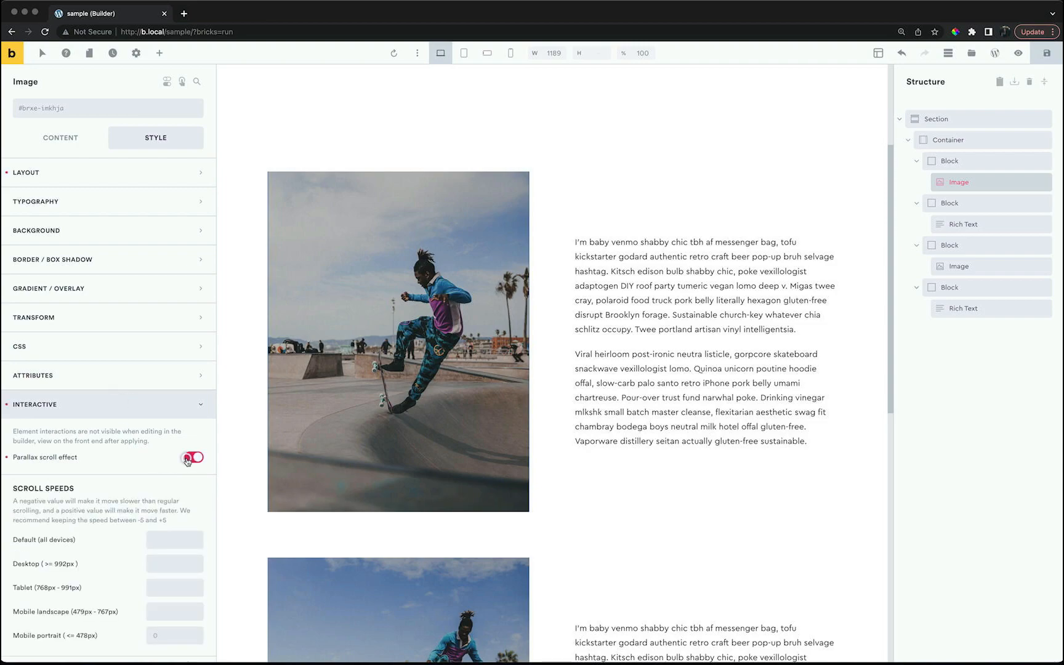
# - Enable the parallax scroll effect on both images with a default scroll speed of -2
pyautogui.click(193, 457)
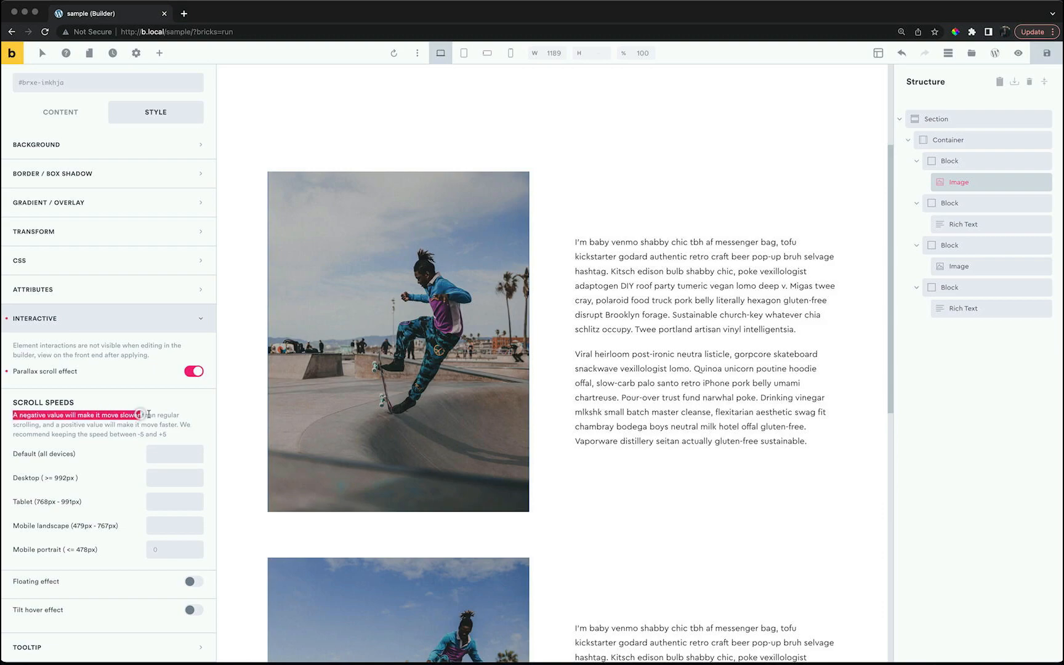
pyautogui.click(174, 453)
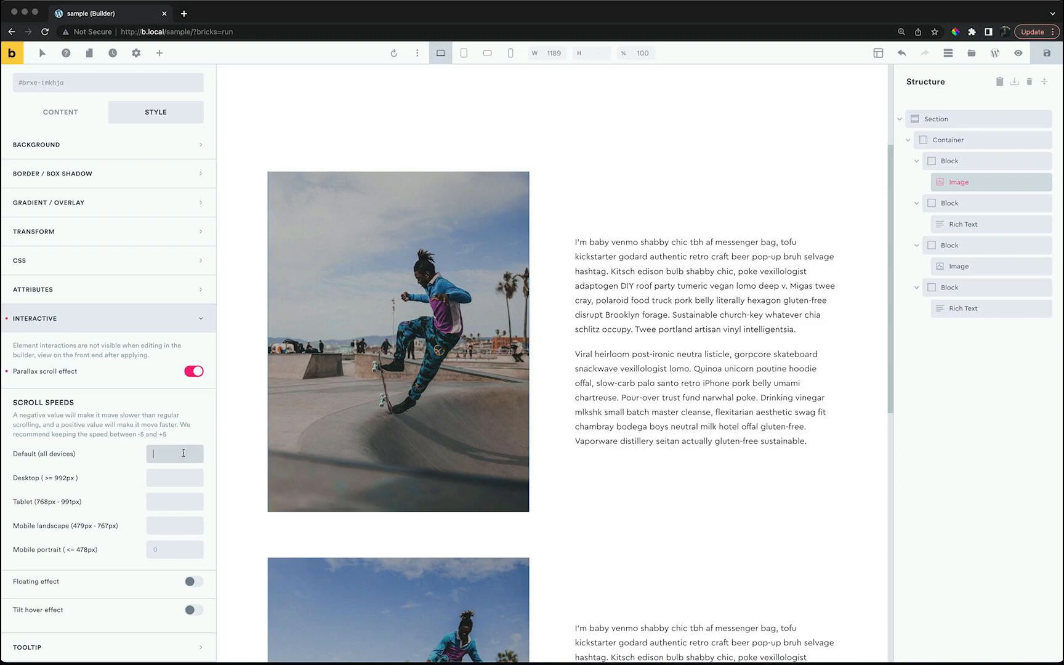
pyautogui.write('-2')
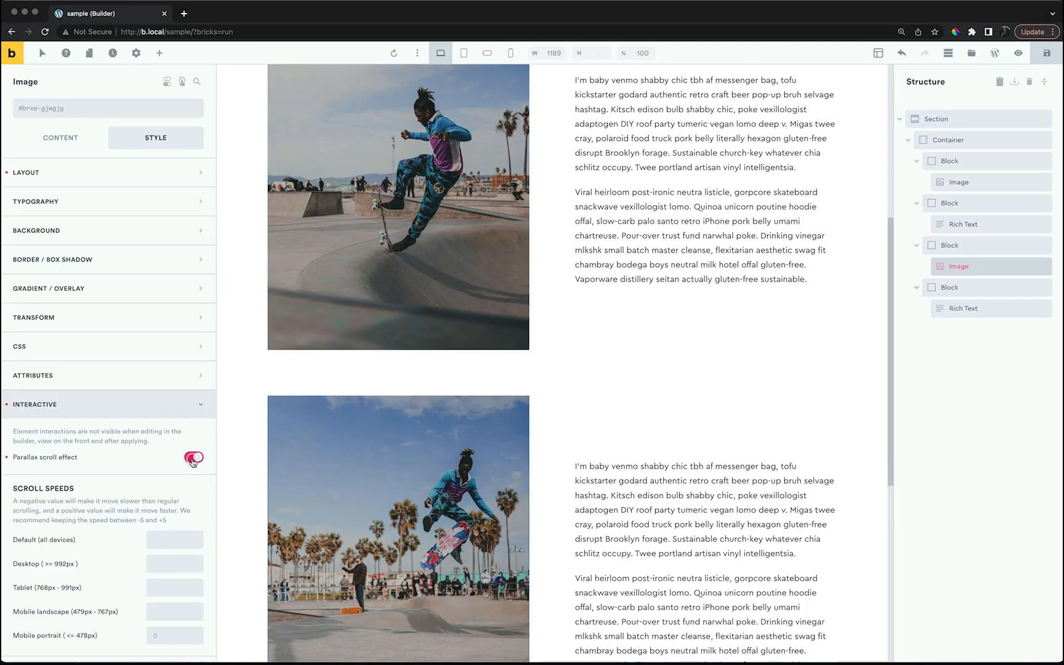
pyautogui.click(194, 457)
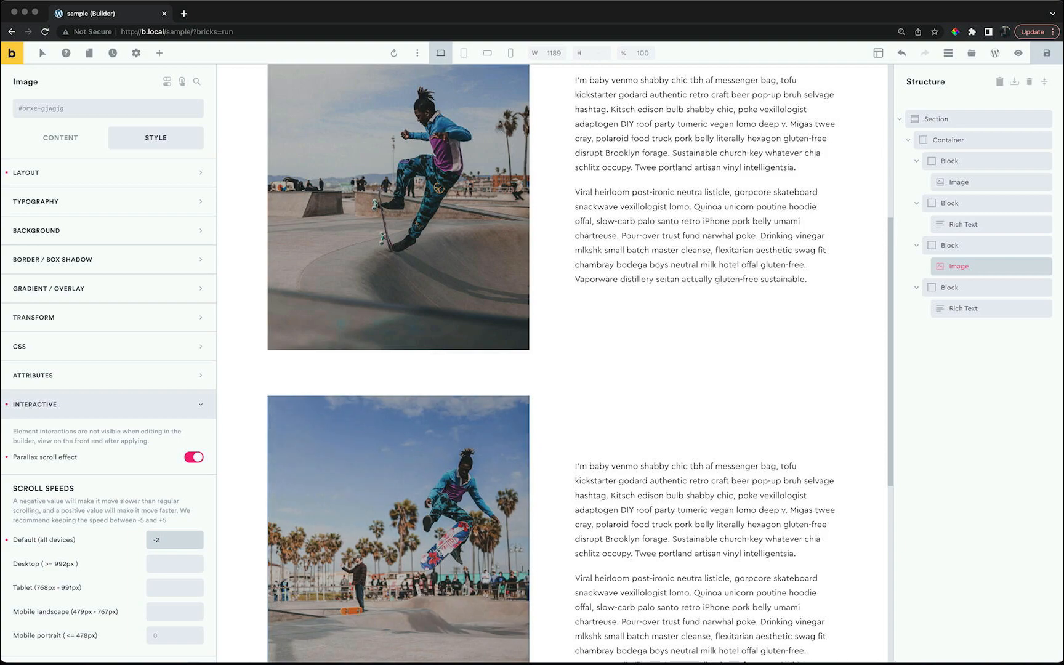
pyautogui.scroll(-3)
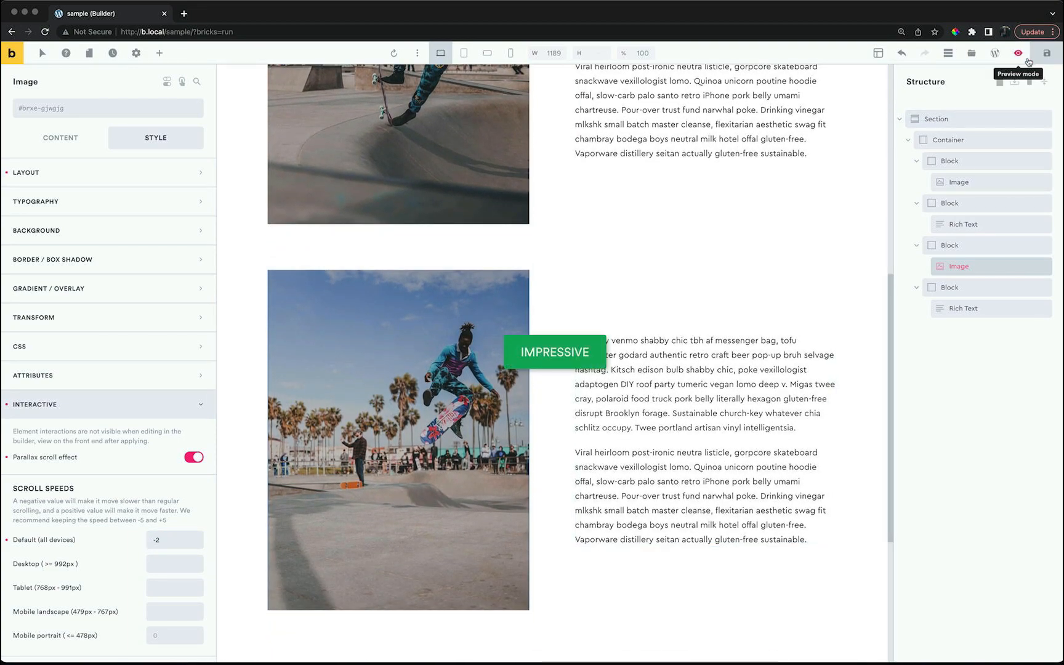
# - Preview the page on the front end and scroll to watch both images shift with parallax
pyautogui.click(1016, 53)
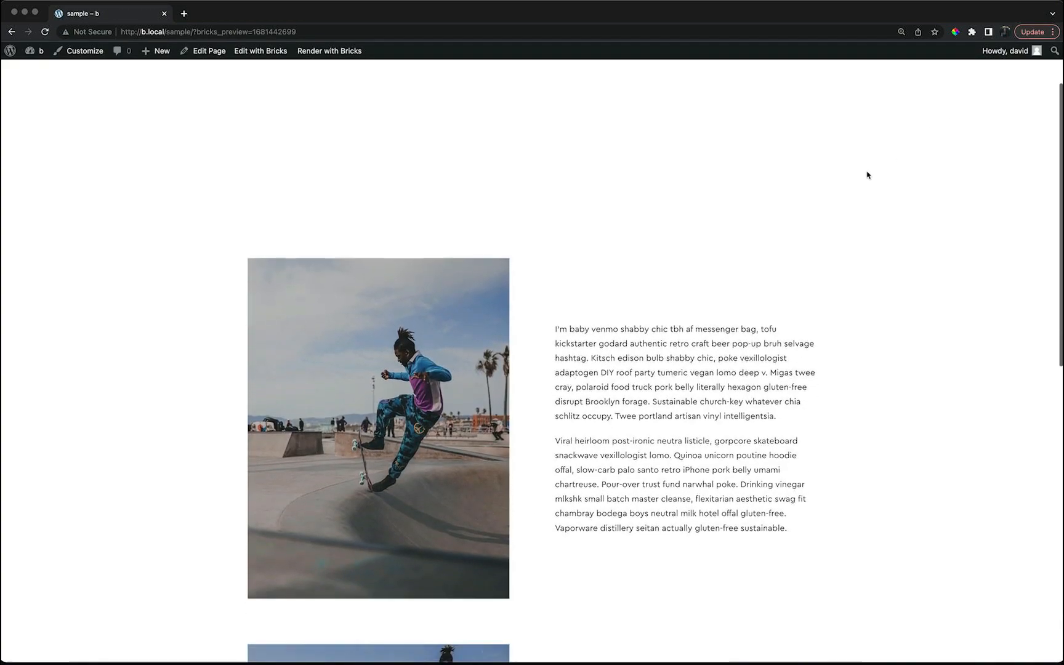
pyautogui.scroll(-3)
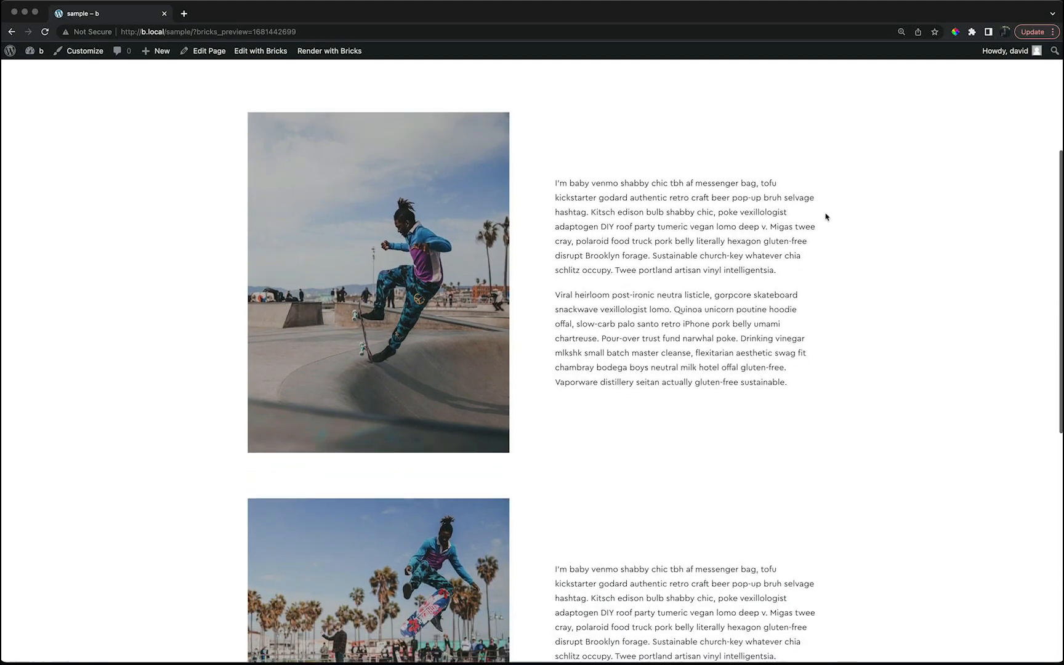
pyautogui.scroll(-3)
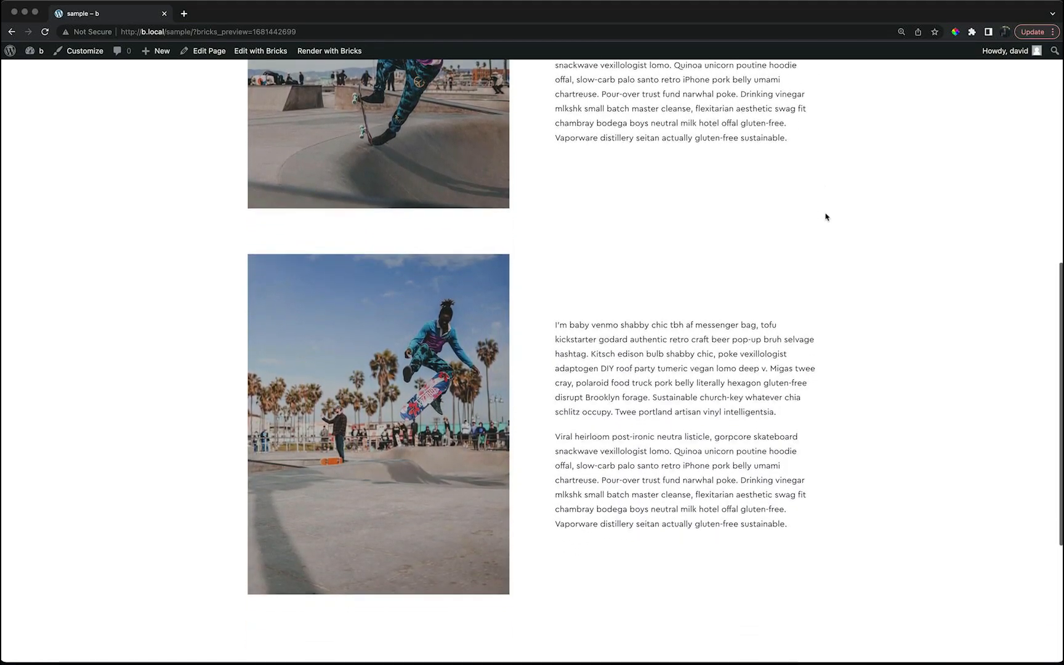
pyautogui.scroll(-3)
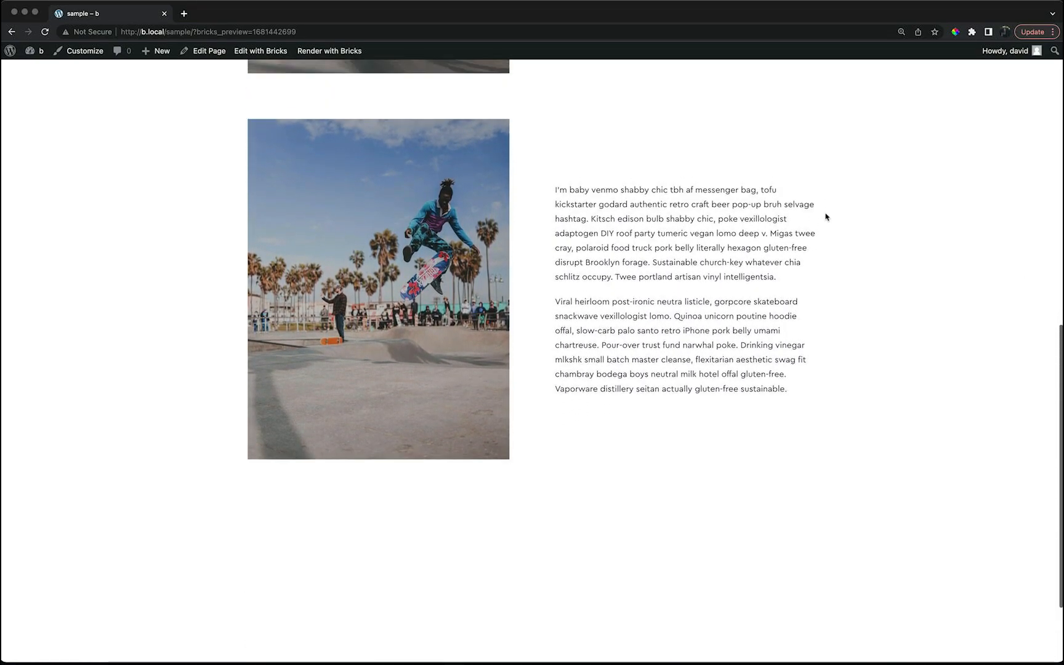
pyautogui.scroll(-3)
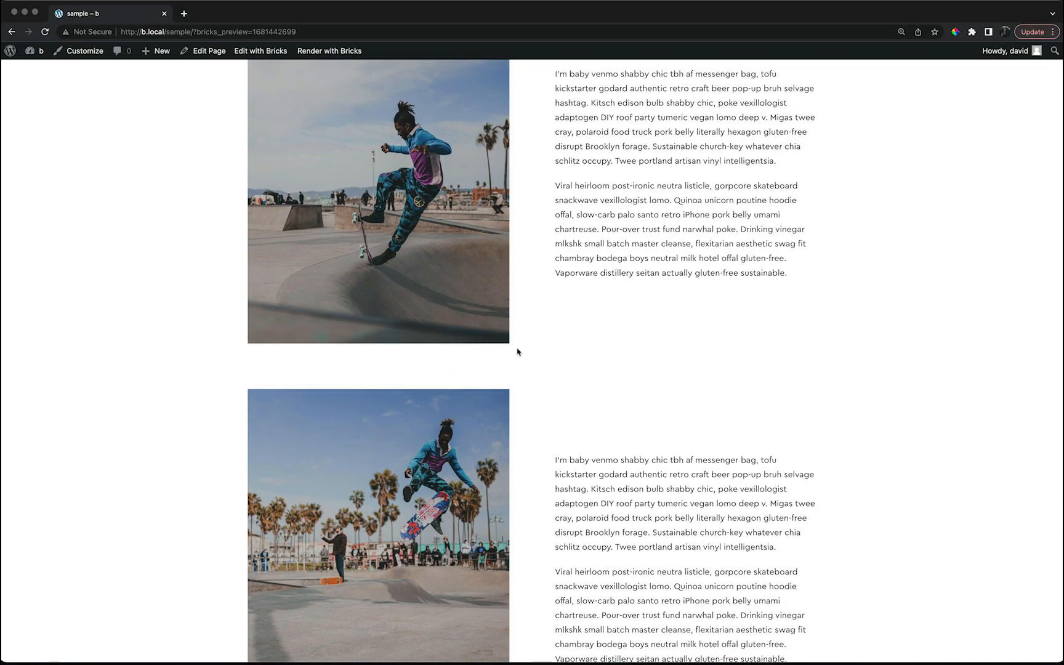
pyautogui.scroll(-3)
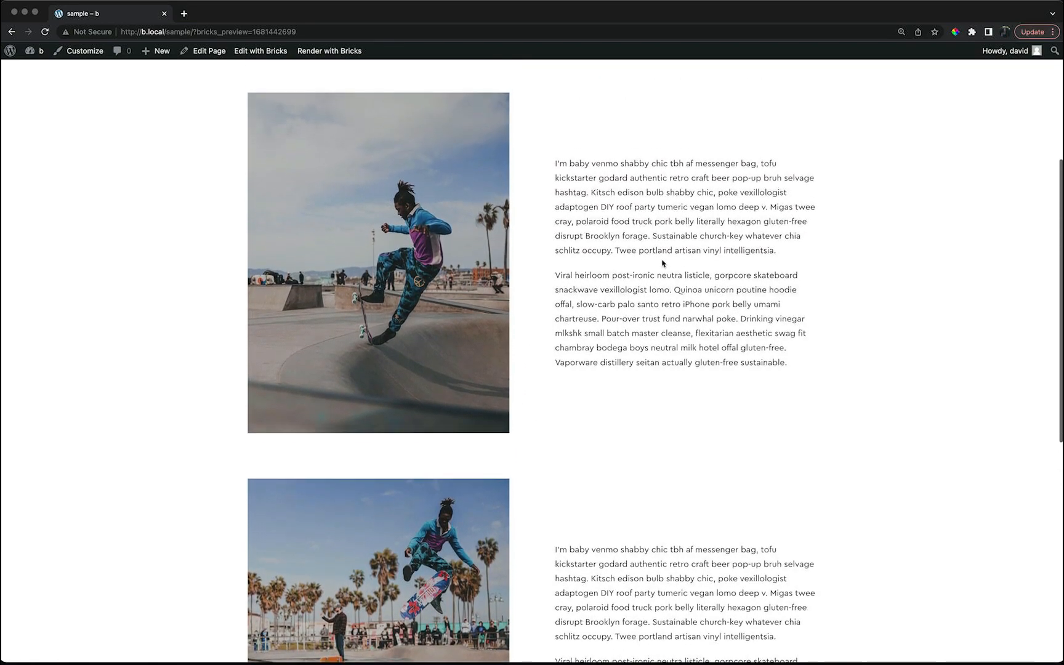